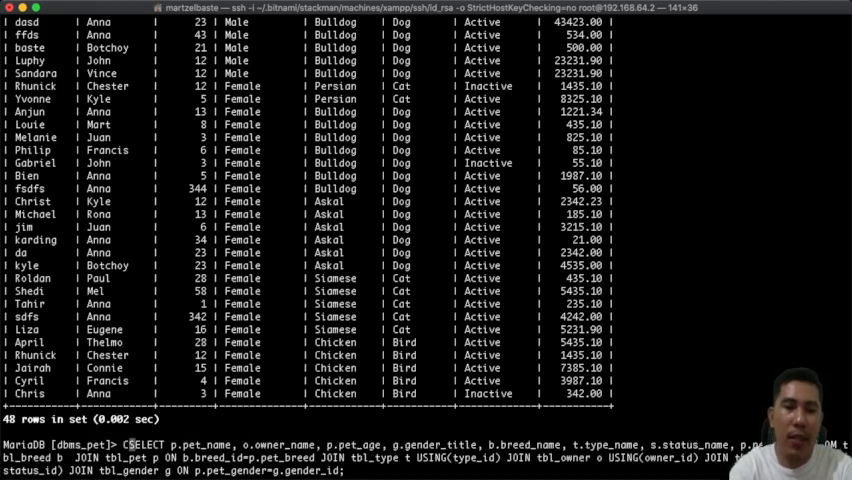
- Turn the pet, breed, type, owner, status and gender join query into view pet_info
type("CREATE VIEW")
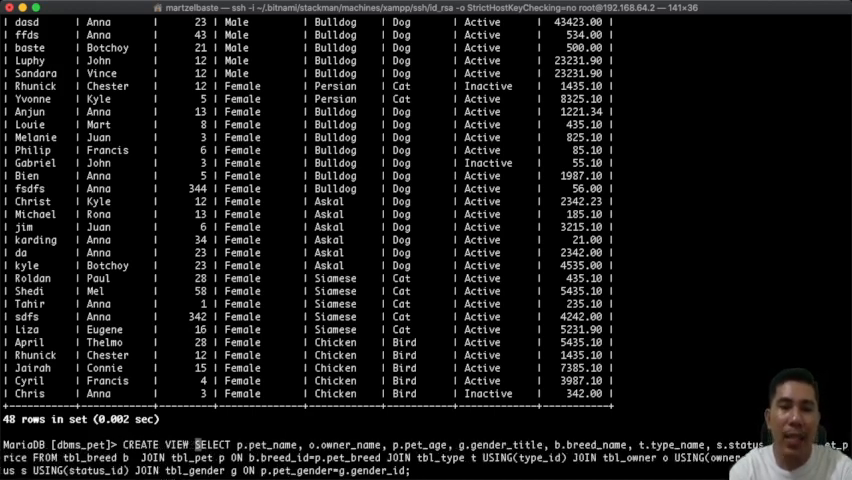
type("AS")
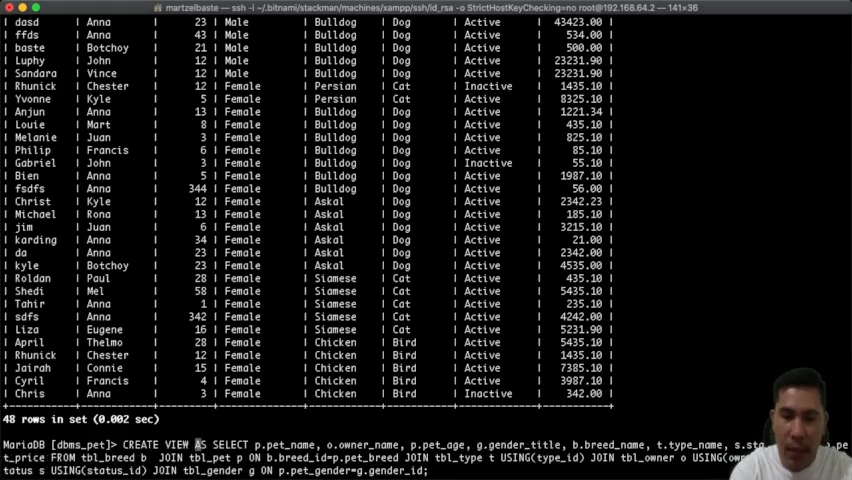
type("pet_ino")
type("Show")
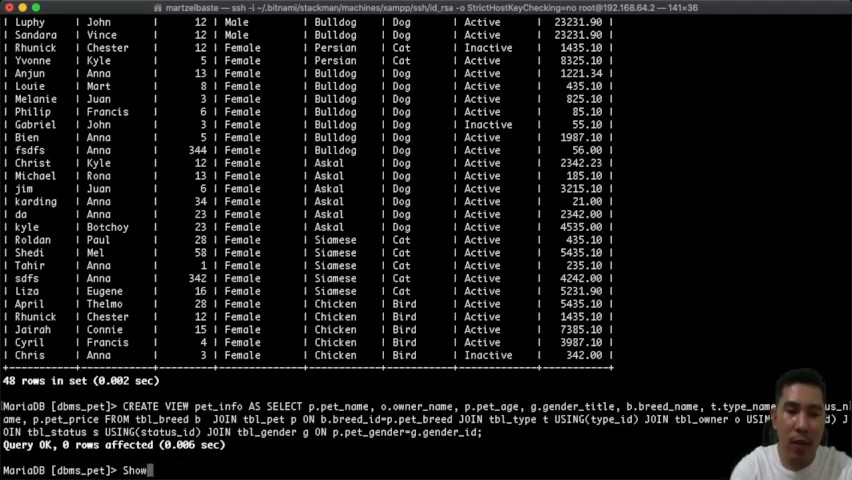
- Spot pet_info in the SHOW tables listing, then select and scroll all 48 rows
type("tables;")
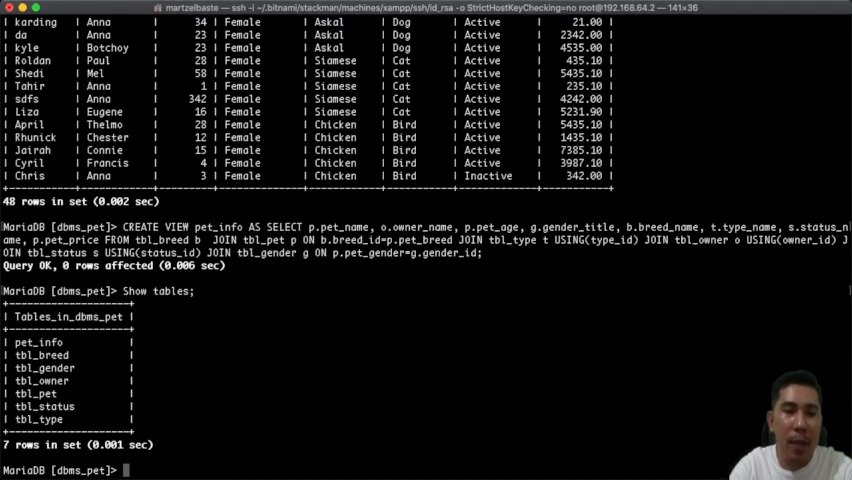
double_click(39, 342)
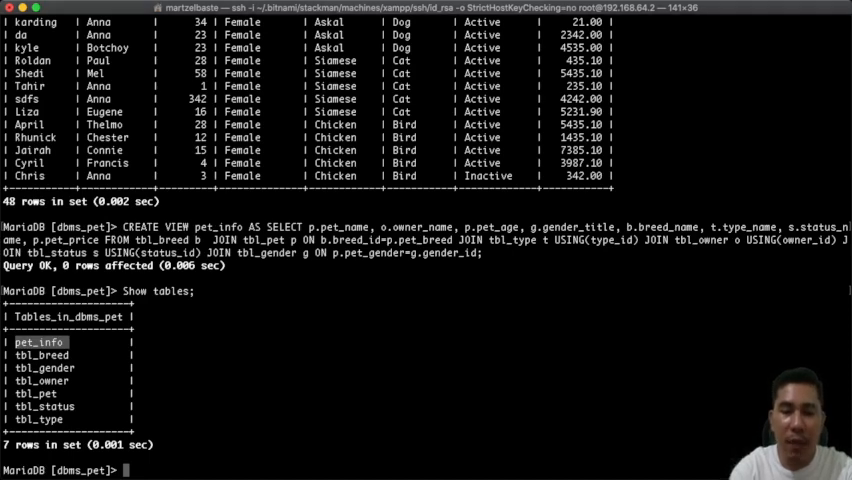
type("SELECT")
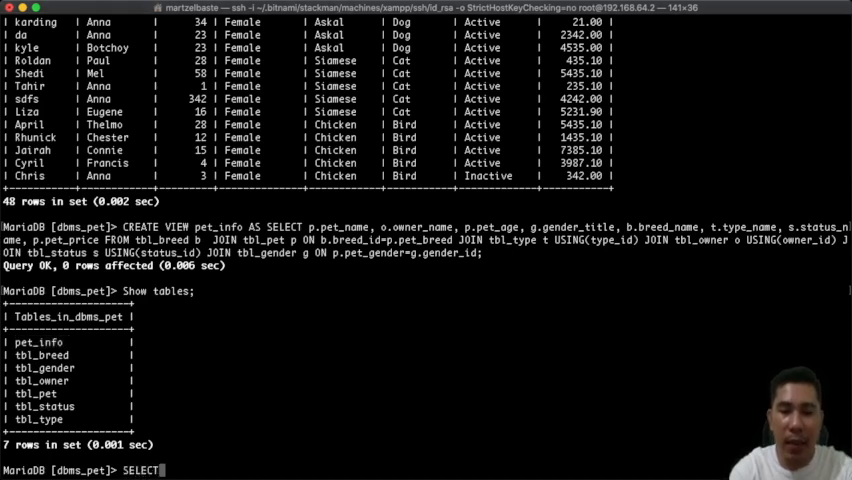
type("*from")
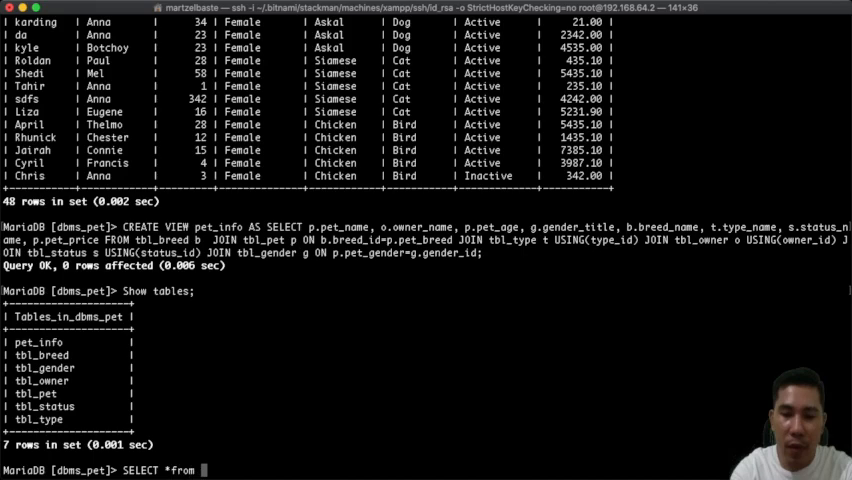
type("pet_info;")
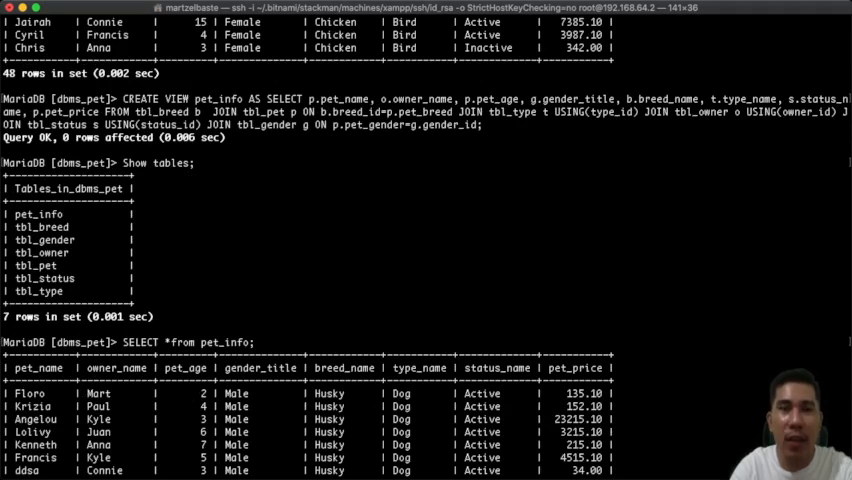
scroll("down", 3)
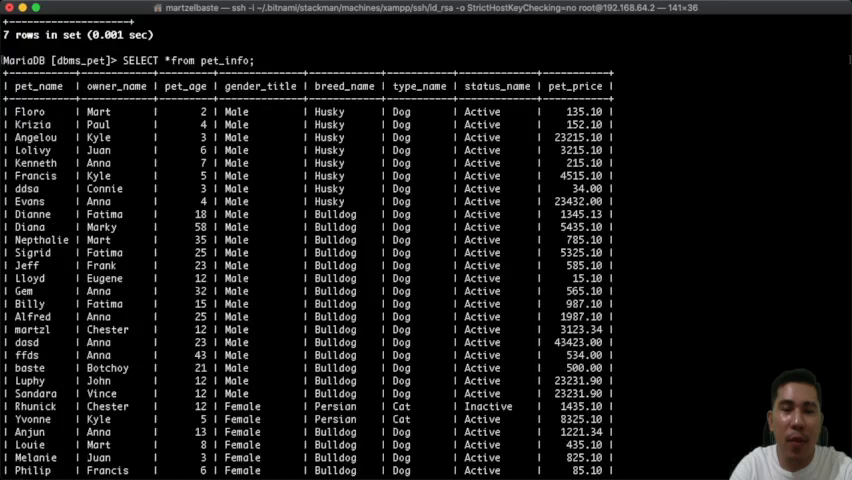
scroll("down", 3)
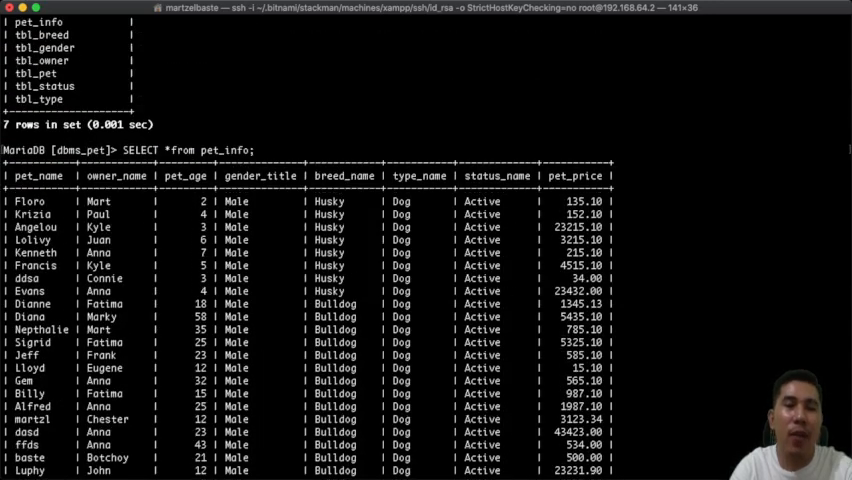
scroll("down", 3)
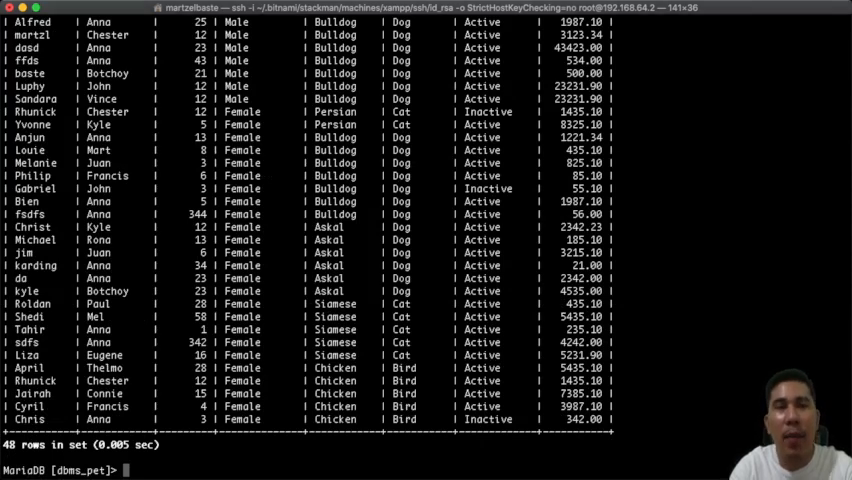
- Filter pet_info to rows where type_name is 'dog', giving 36 rows
type("SELECT *from pet_info")
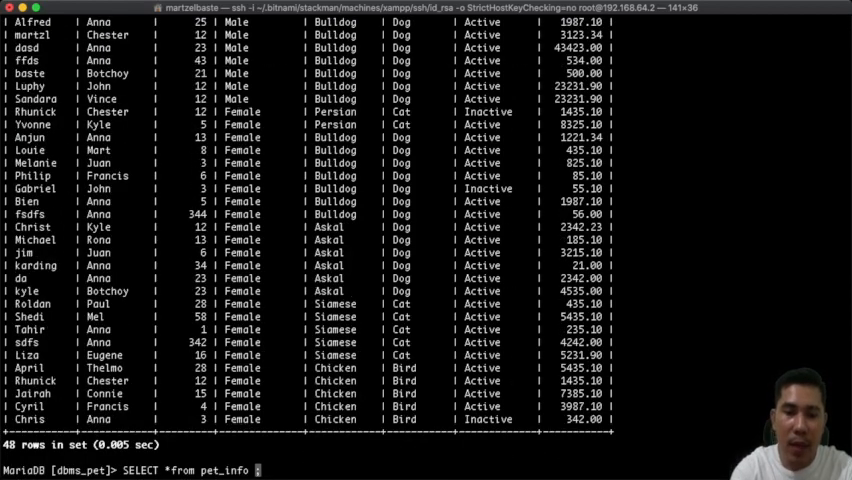
type("type_name")
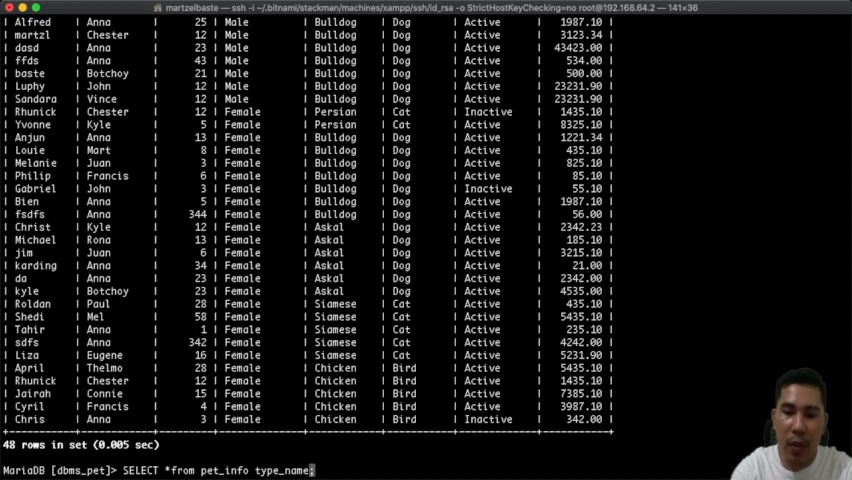
type("='dog'")
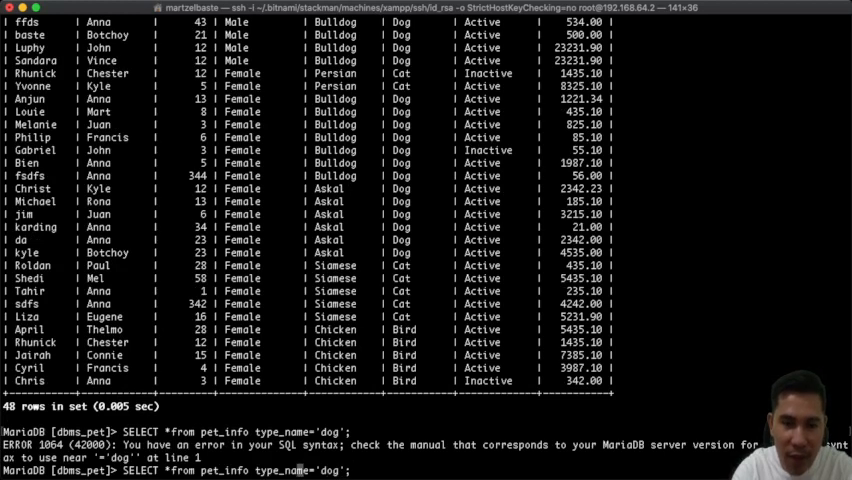
type("WHERE")
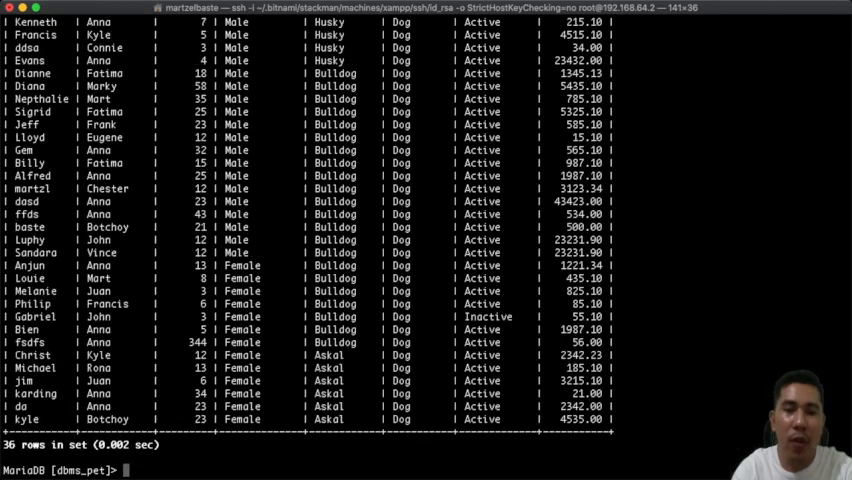
- Narrow the dog results to pet_age over 10 (22 rows), then drop the view
type("SELECT *from pet_info WHERE type_name='dog' ;")
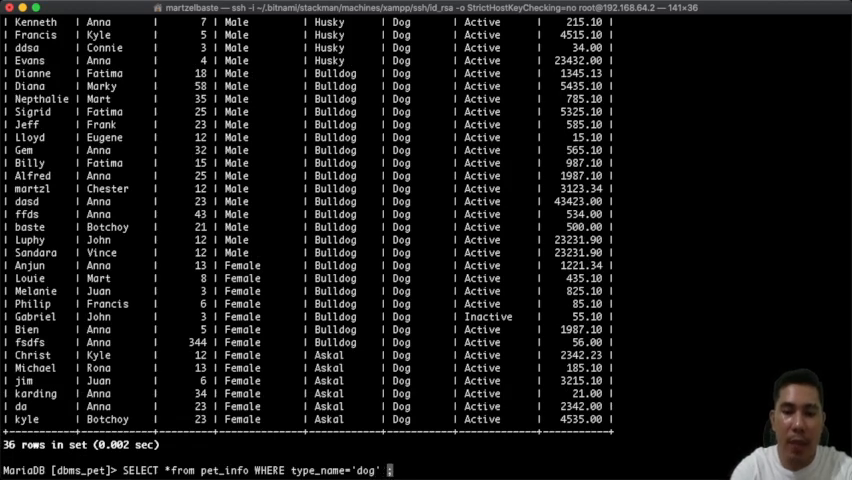
type("AND pet_age>10")
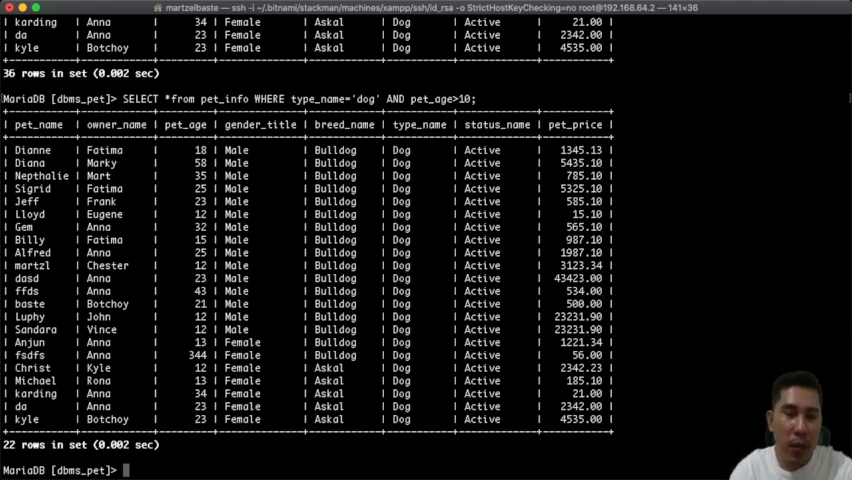
type("DROP VIEW pet_info;")
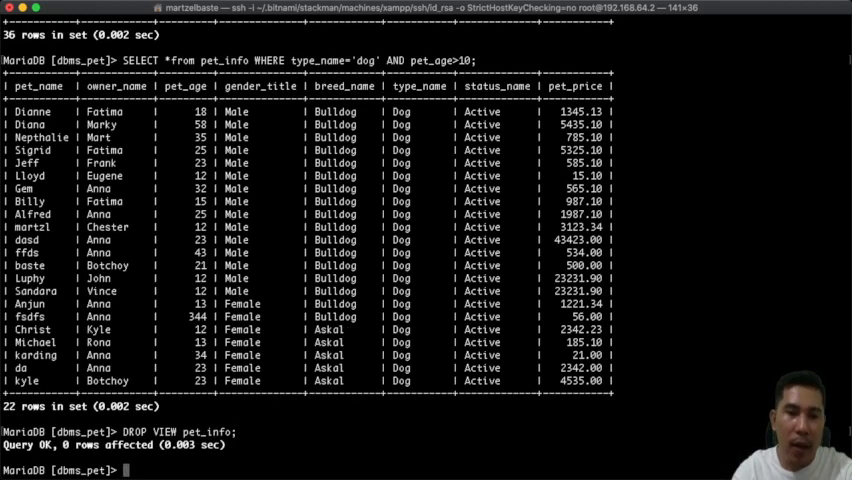
- Recreate the pet_info view from the earlier statement and confirm it among seven tables
type("SHOW tables;")
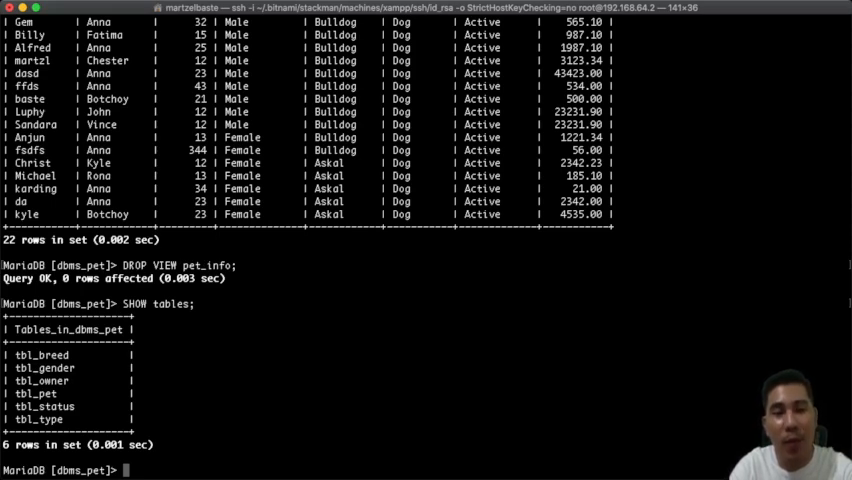
type("SELECT *from pet_info WHERE type_name='dog' AND pet_age>10;")
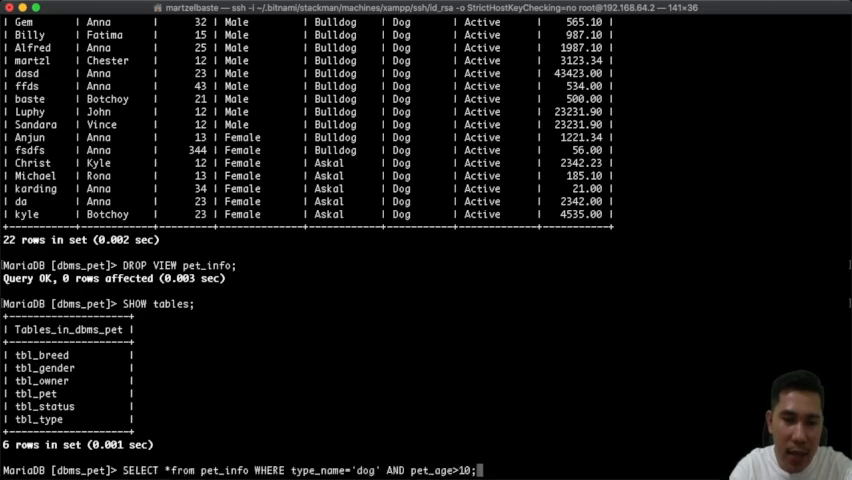
key("BackSpace")
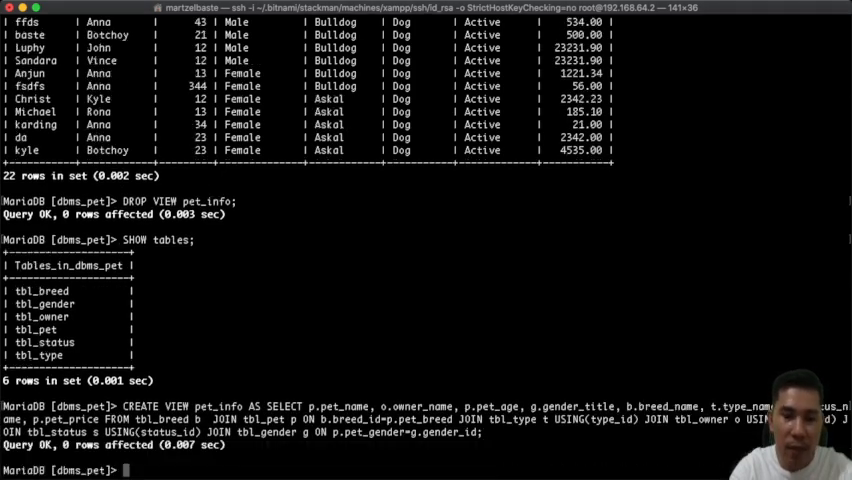
type("SHOW tables;")
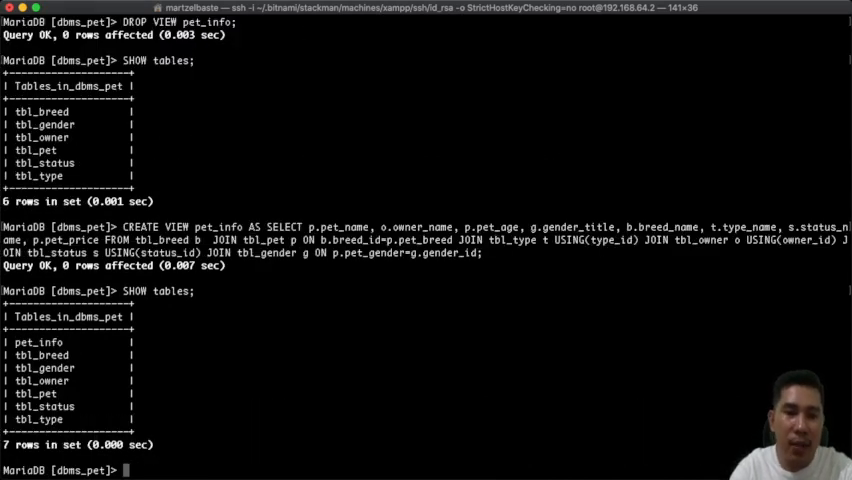
scroll("down", 3)
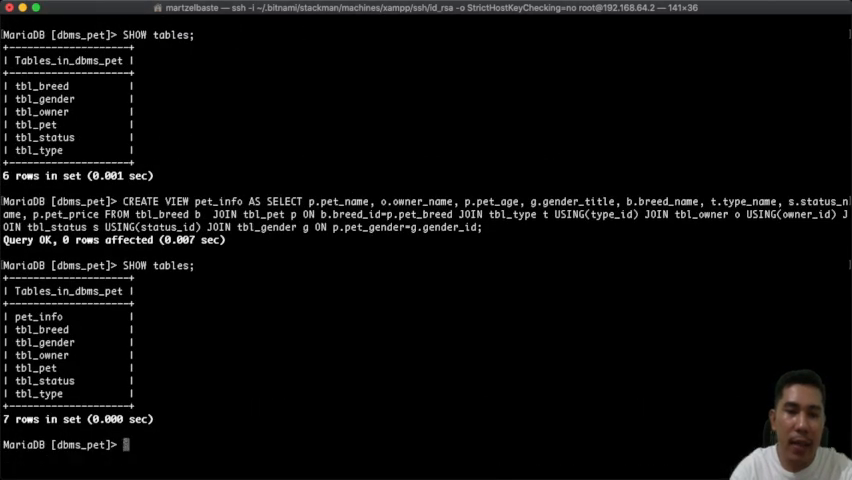
- Select all 48 pet_info records and scroll through them
type("SELECT")
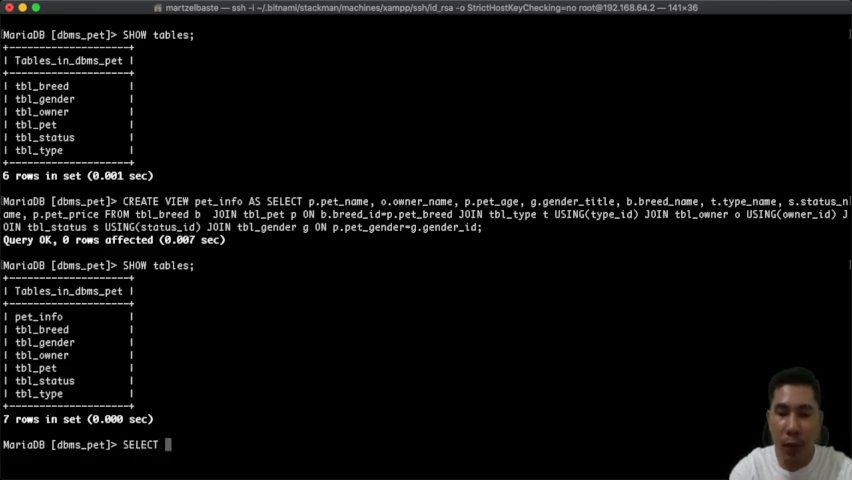
type("*from")
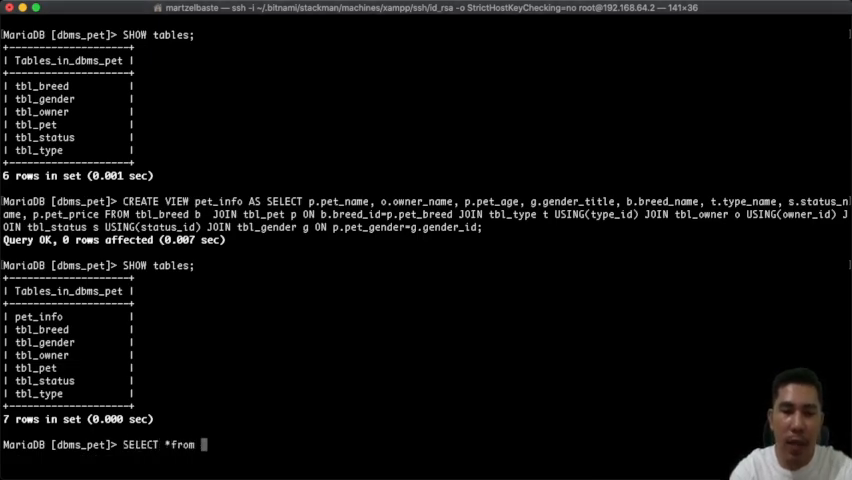
type("tbl")
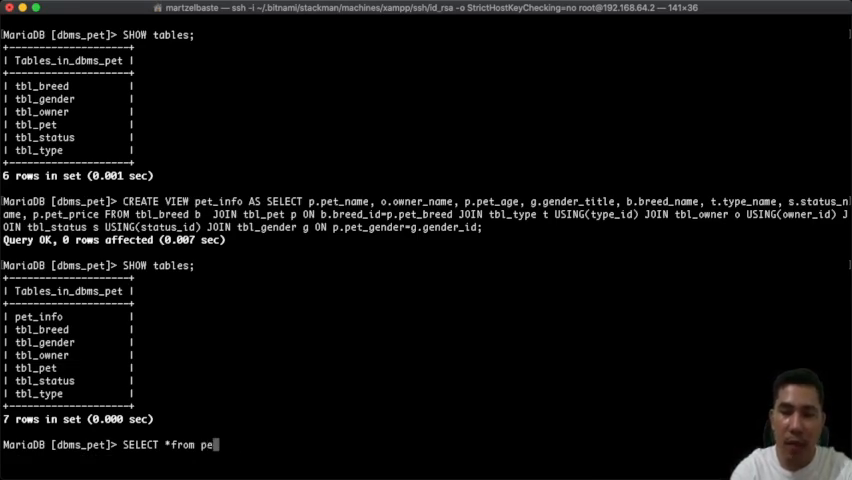
type("t_info;")
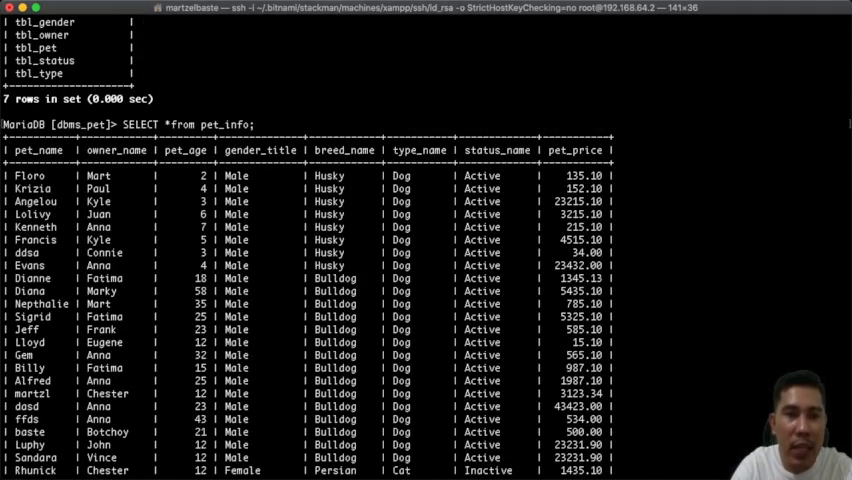
scroll("down", 3)
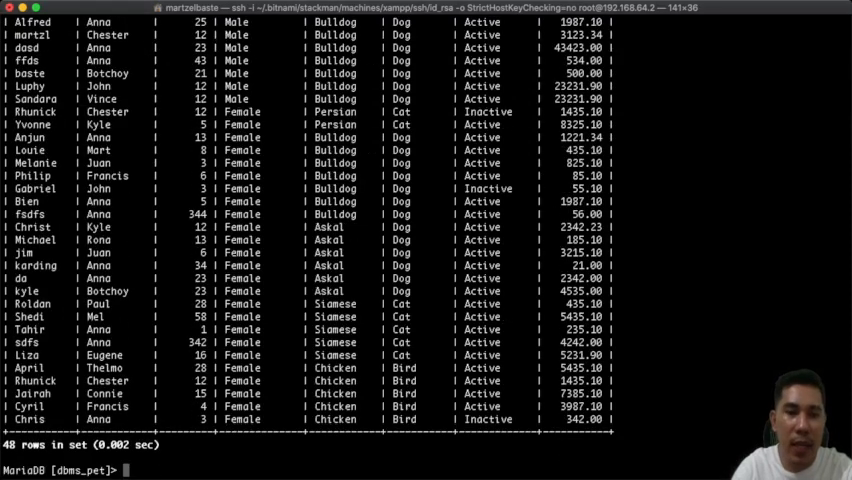
- List every pet in tbl_pet
type("SELECT")
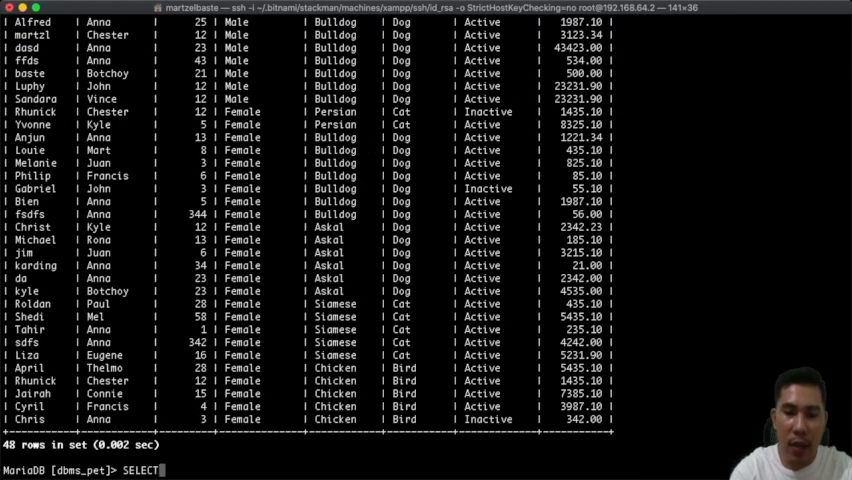
type("*from")
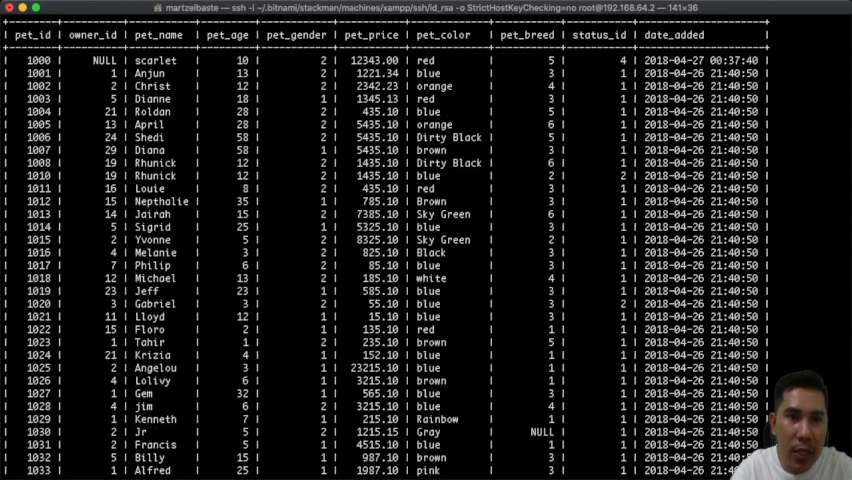
scroll("down", 3)
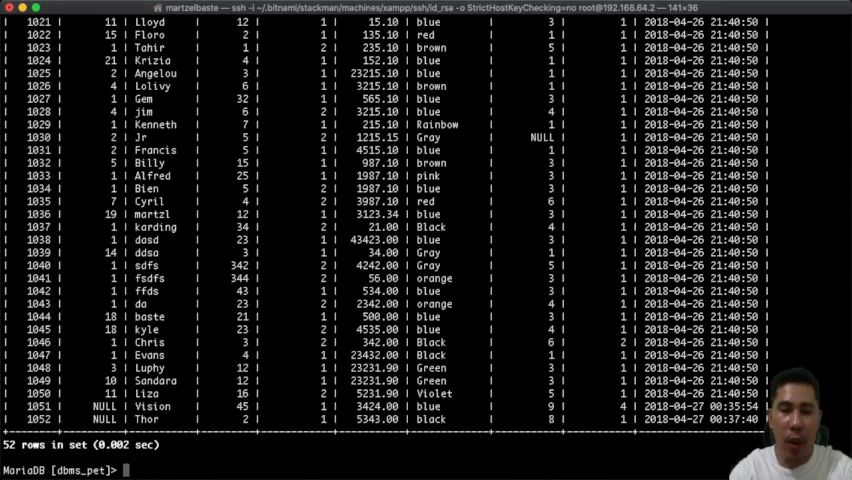
- Set pet_gender to 2 for pet_id 1024 and re-list tbl_pet to confirm
type("UPDATE tbl")
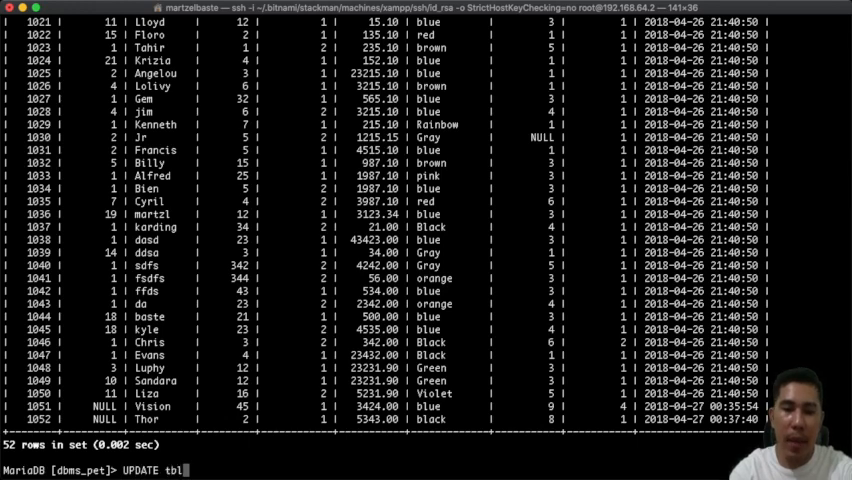
type("_pet SET")
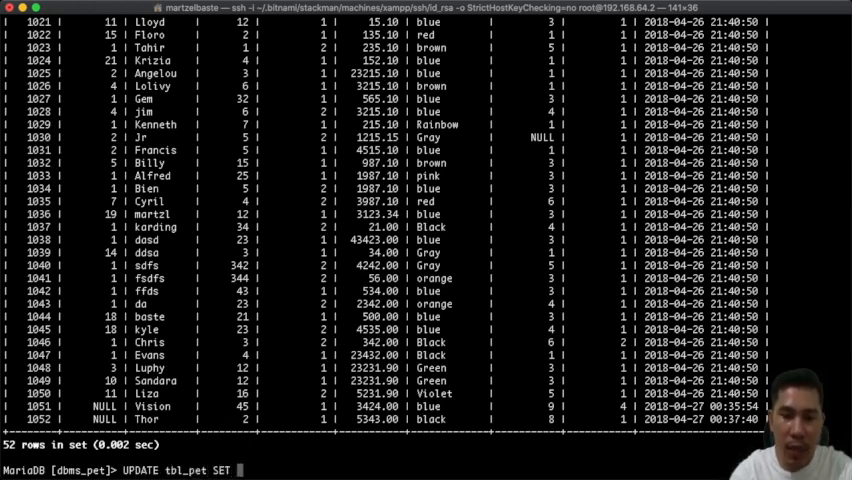
type("pet_g")
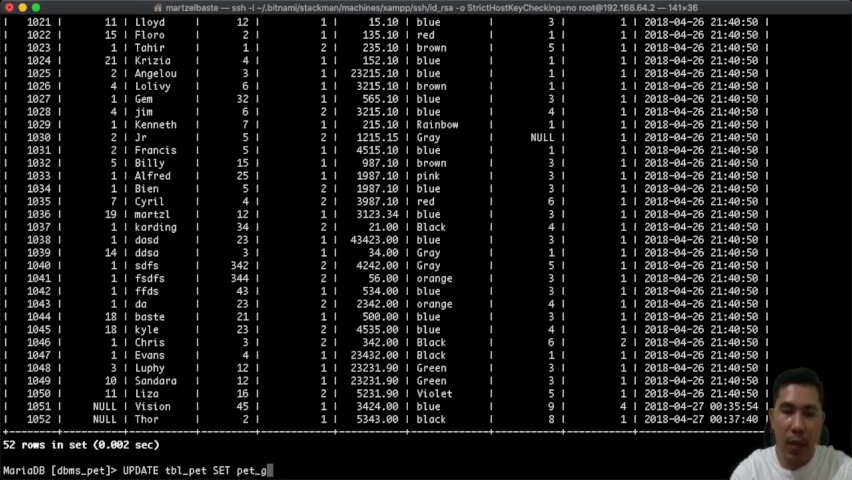
type("endet=2")
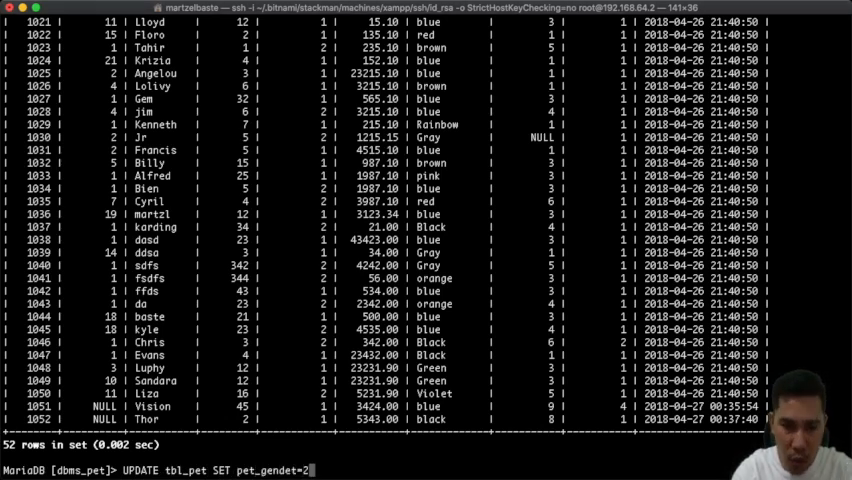
type("WHERE")
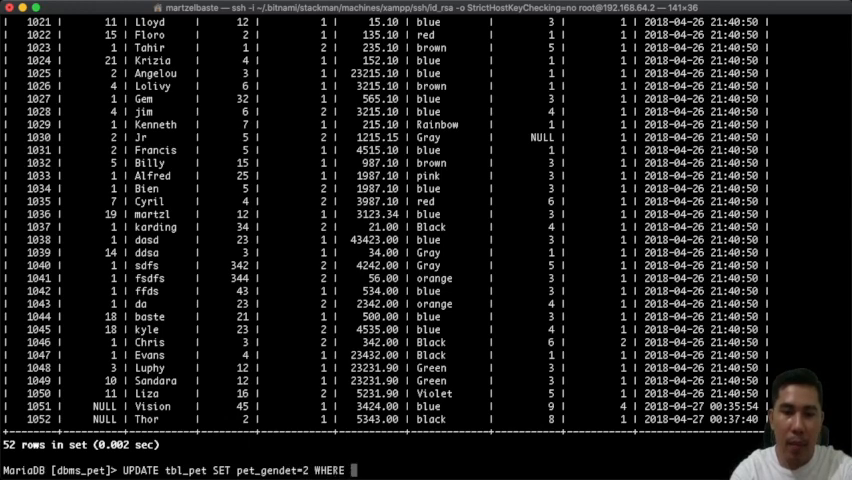
type("pet_n")
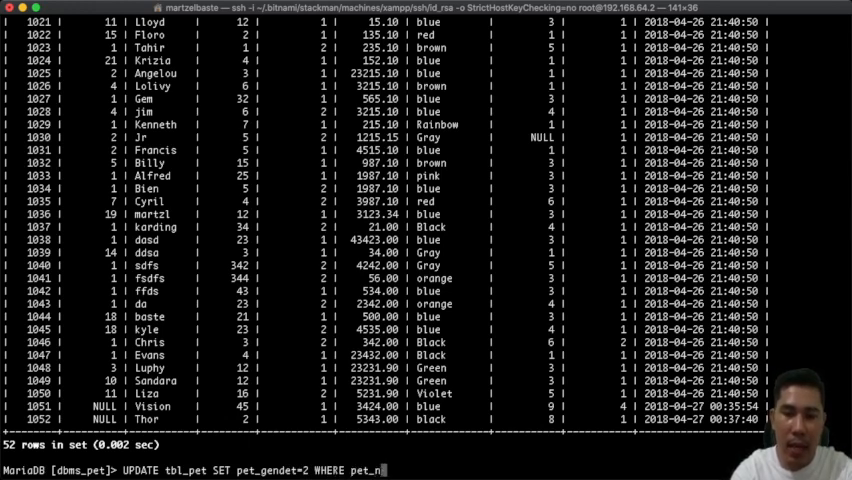
type("id=")
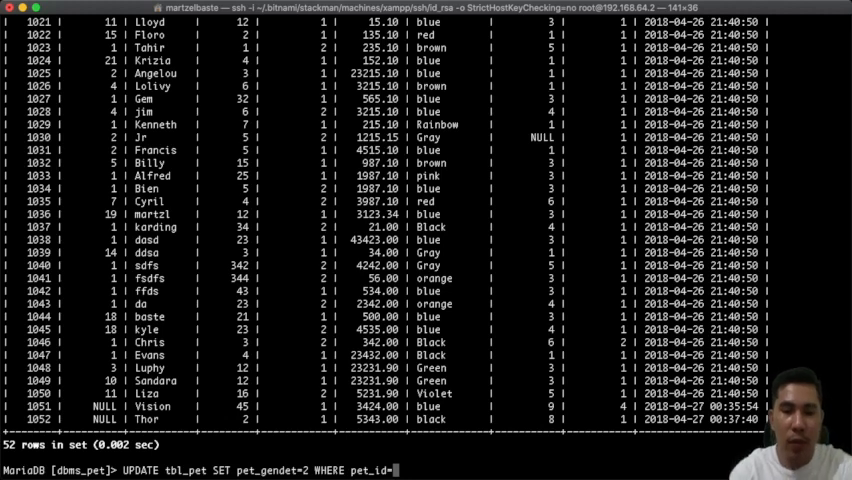
type("1024;")
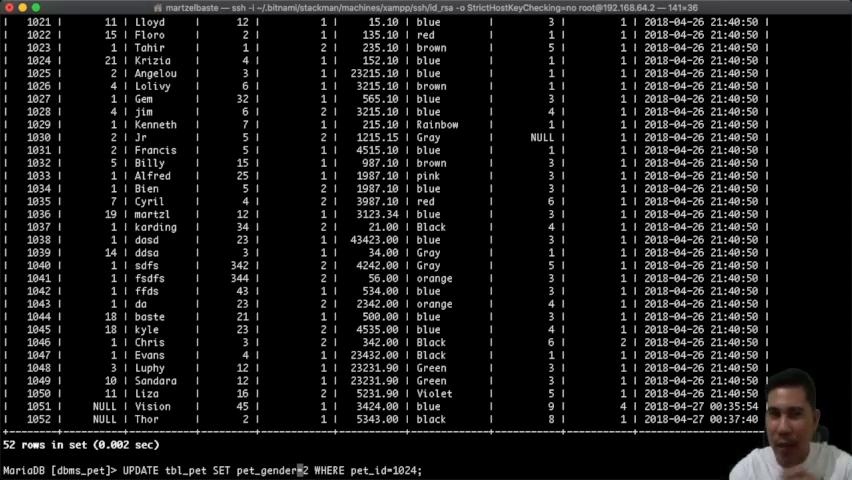
key("Return")
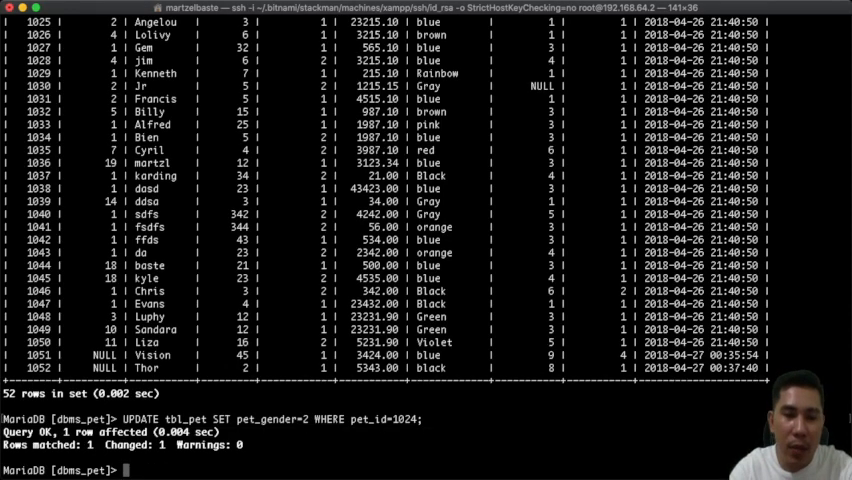
type("SELECT *from tbl_pet;")
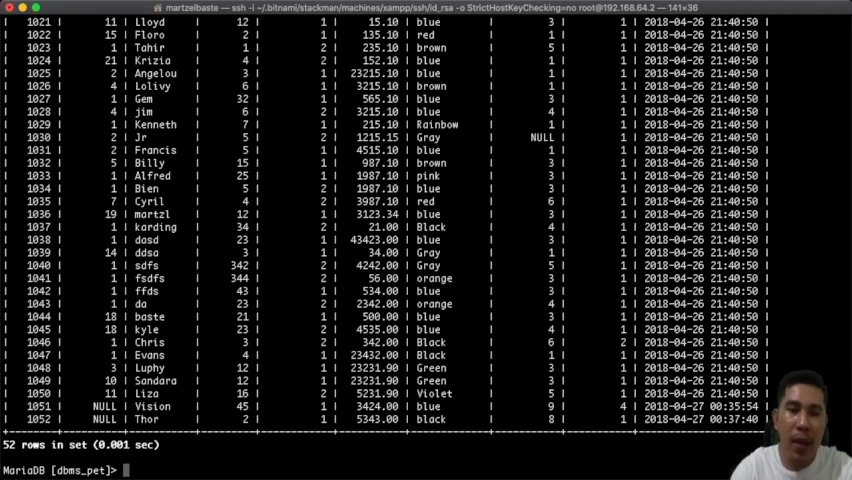
- Re-run the listing queries and scroll to Krizia's row, now showing Female
type("SELECT *from tbl_pet;")
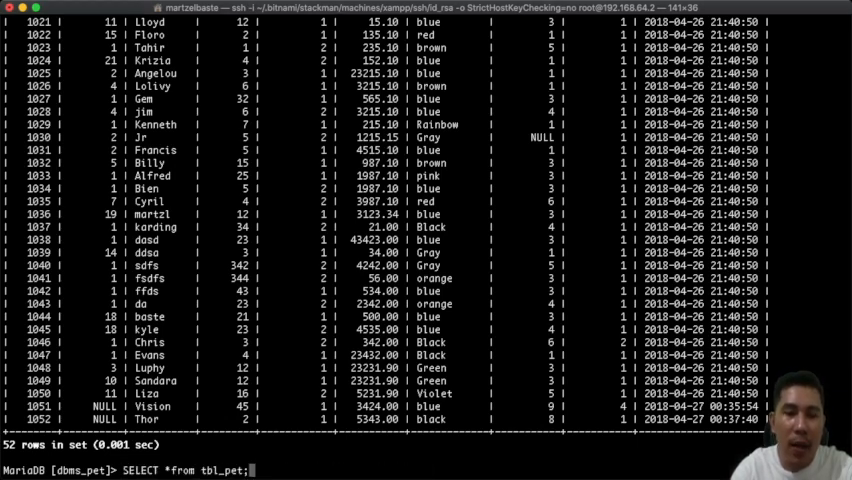
type("SHOW tables;")
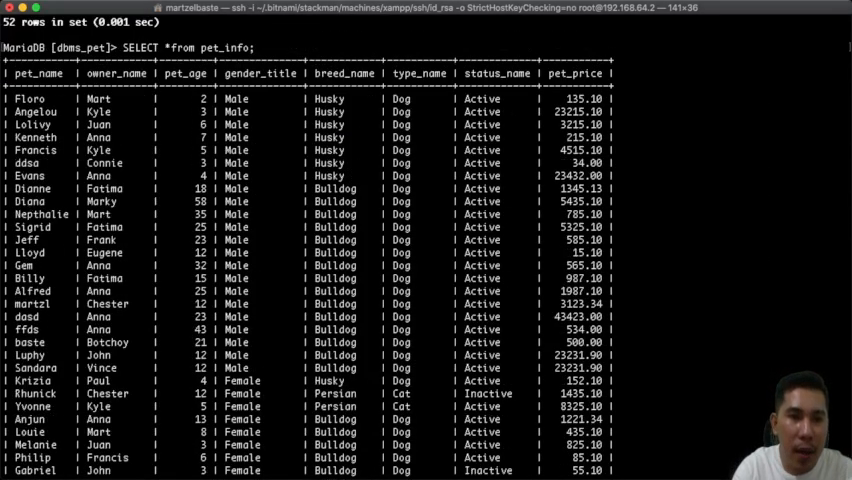
scroll("down", 3)
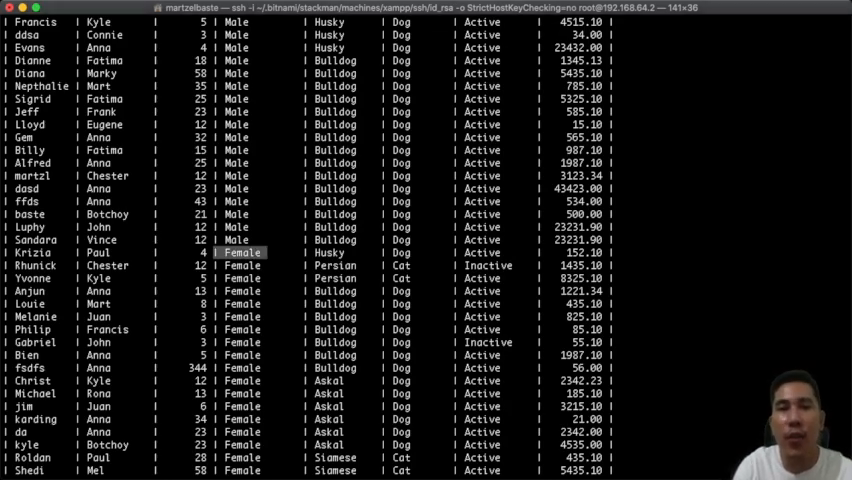
scroll("down", 3)
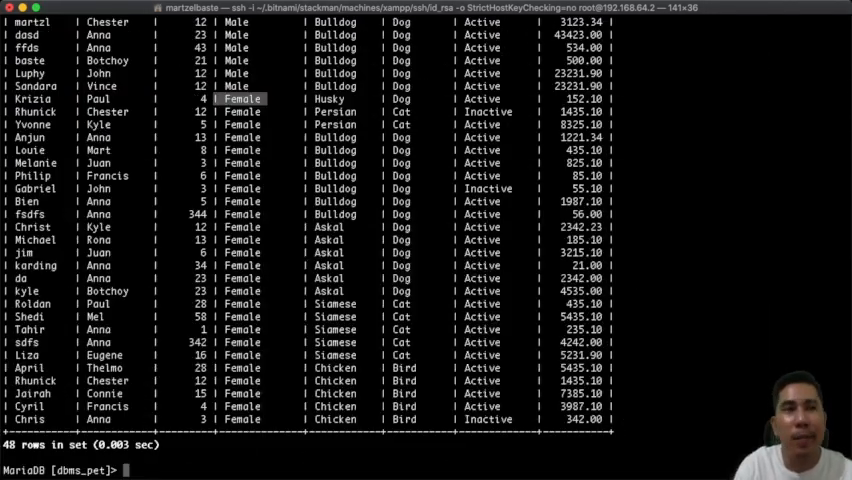